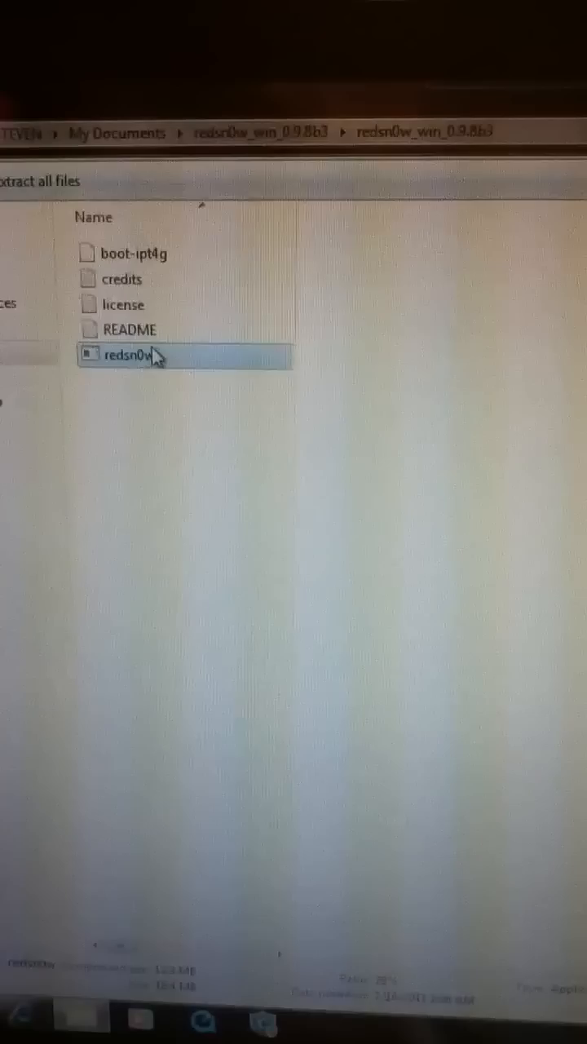
Launch redsn0w directly from the zipped redsn0w_win_0.9.8b3 folder without extracting it
{"action": "double_click", "coordinate": [127, 356]}
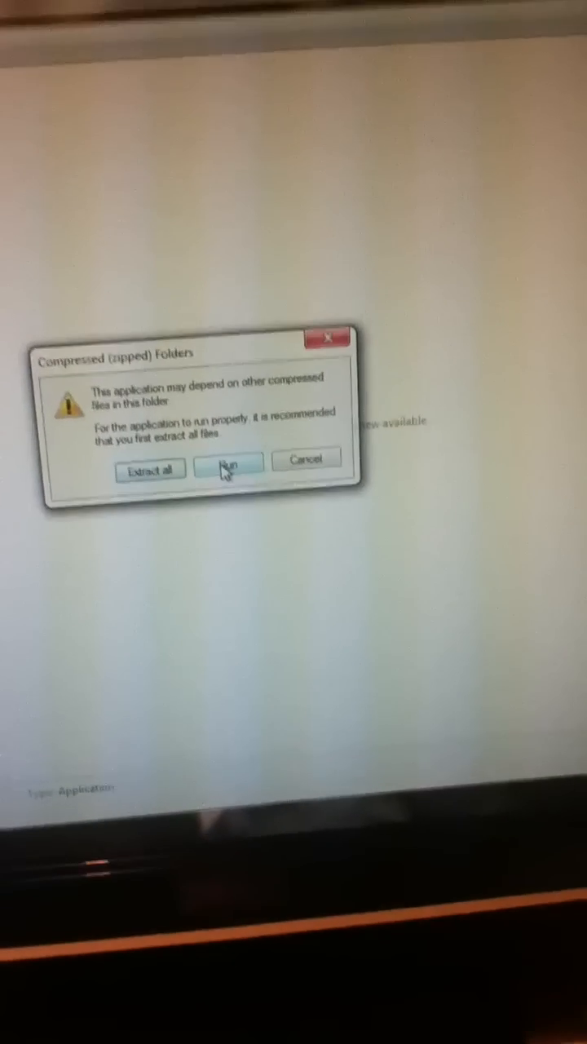
{"action": "left_click", "coordinate": [226, 459]}
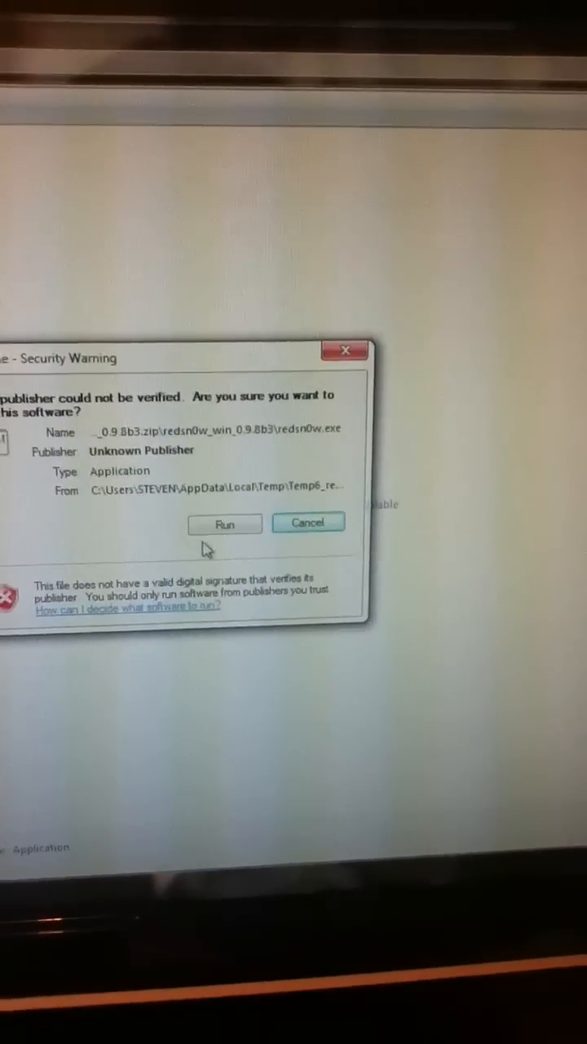
Allow the unverified redsn0w 0.9.8b3 application to run past the security warning
{"action": "left_click", "coordinate": [225, 524]}
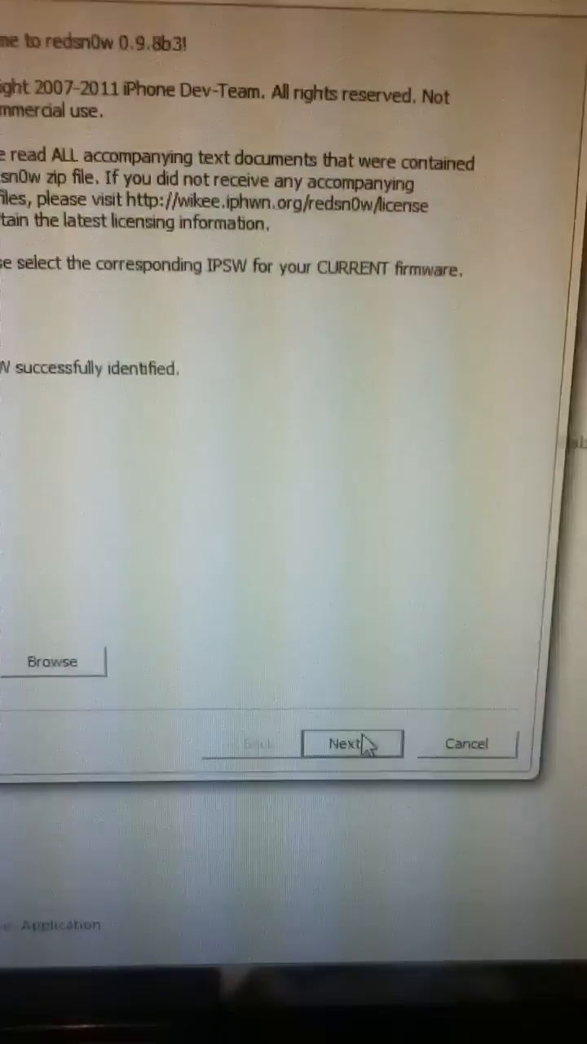
Advance the wizard past the identified IPSW to the power-off-and-plug-in page
{"action": "left_click", "coordinate": [353, 743]}
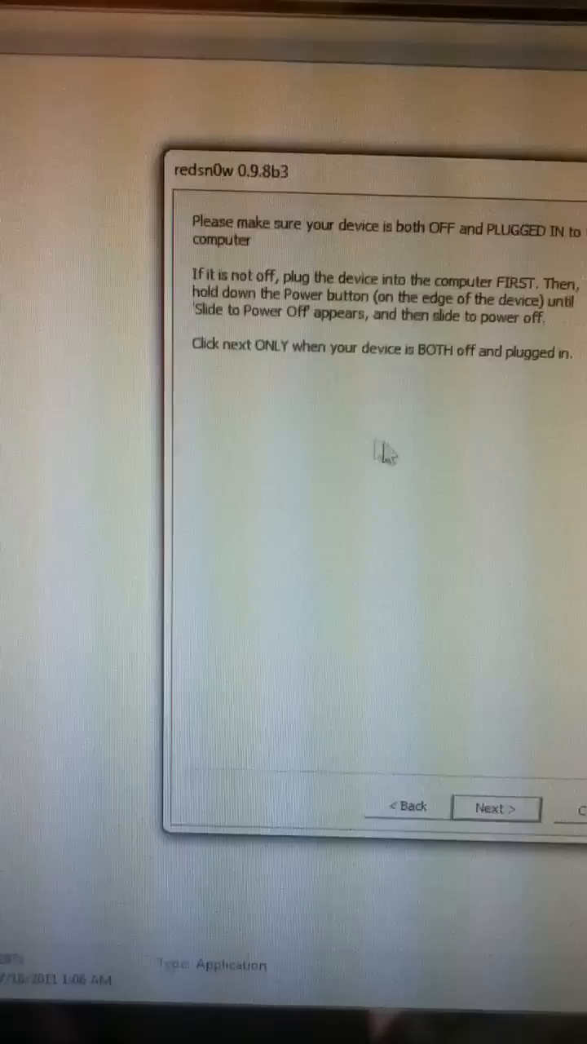
{"action": "left_click", "coordinate": [495, 807]}
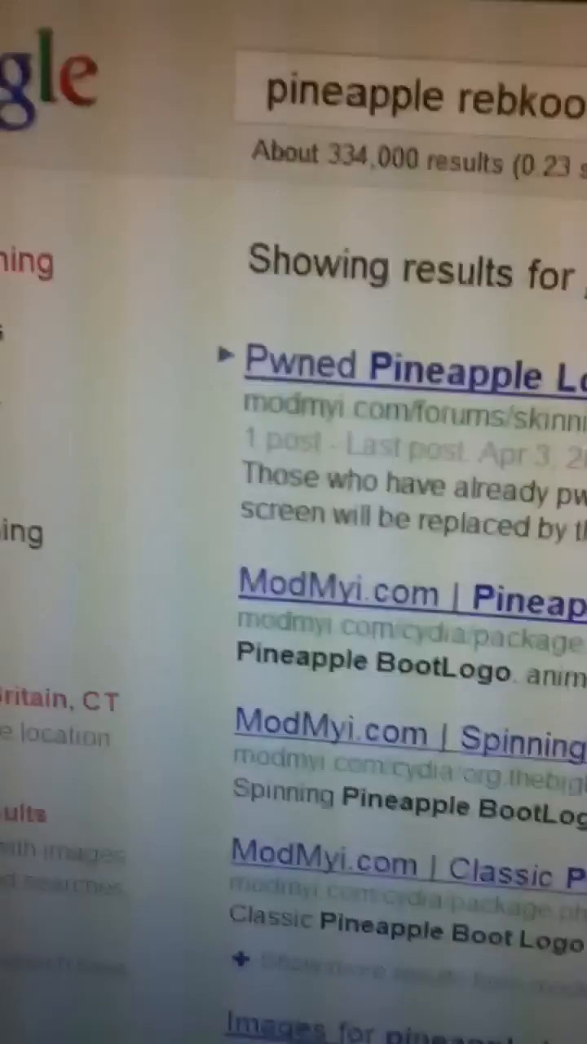
Scroll the Google results for pineapple boot logo down to the image results
{"action": "scroll", "scroll_direction": "down", "scroll_amount": 3}
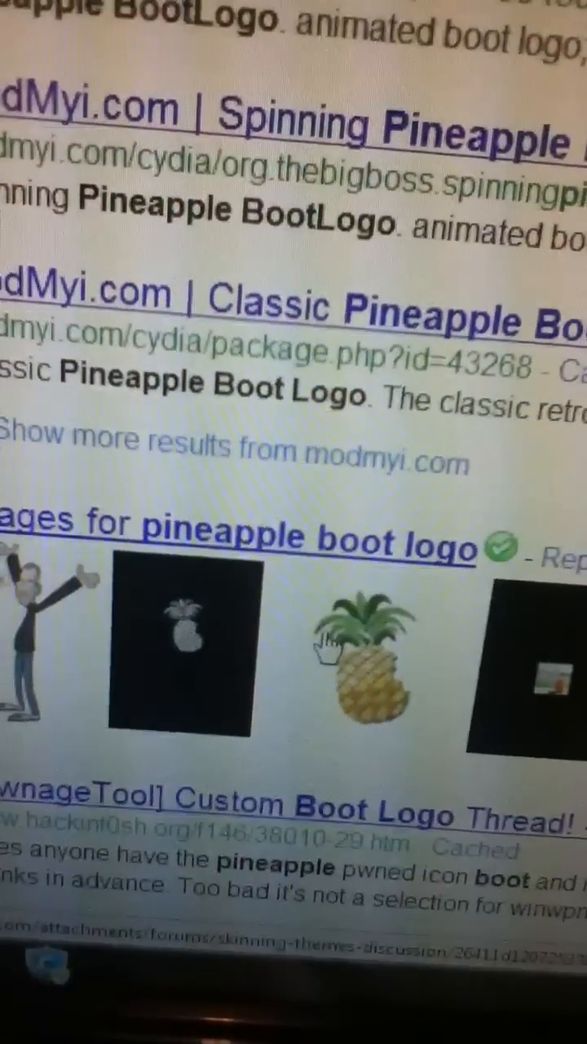